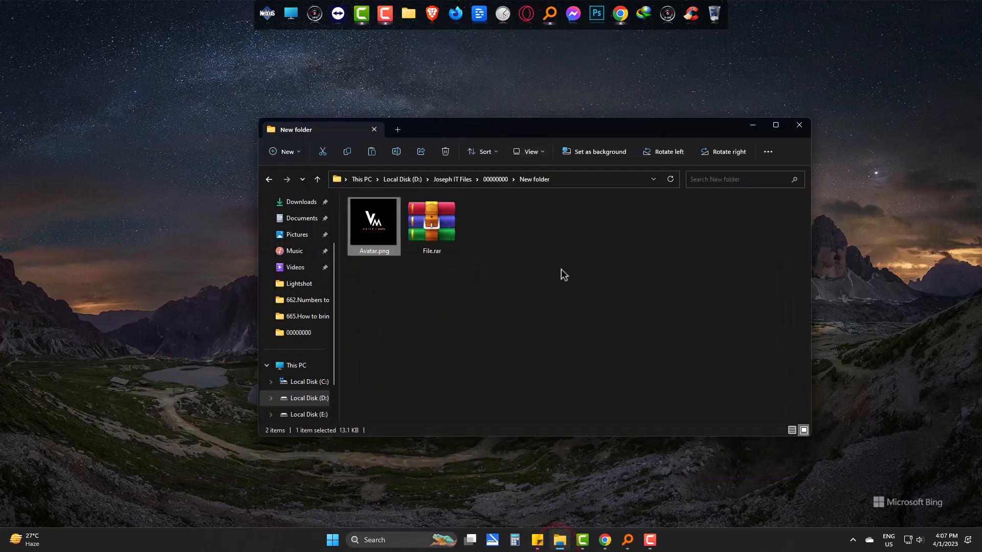
- Select Avatar.png and start adding it to a new archive via the WinRAR context menu
{"action": "left_click", "coordinate": [400, 280]}
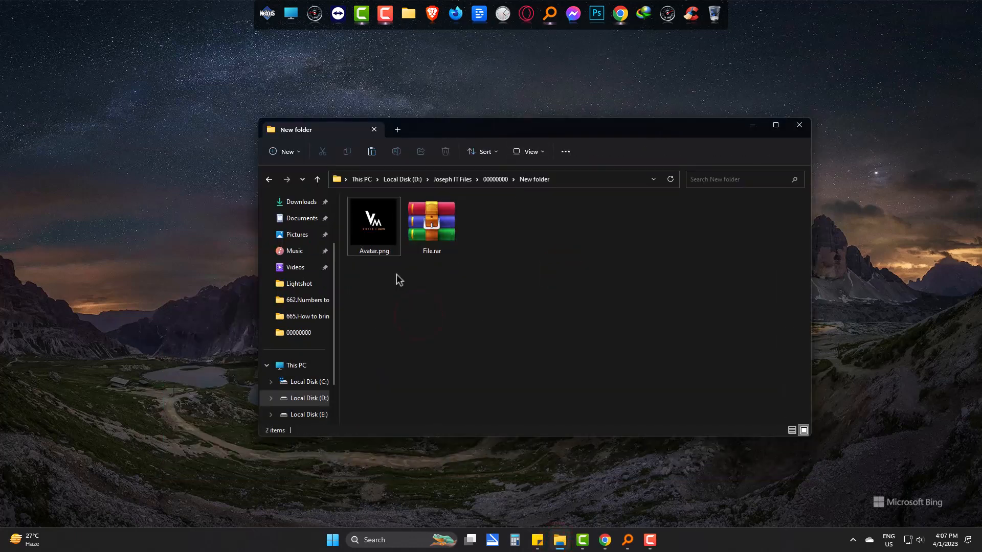
{"action": "left_click", "coordinate": [372, 222]}
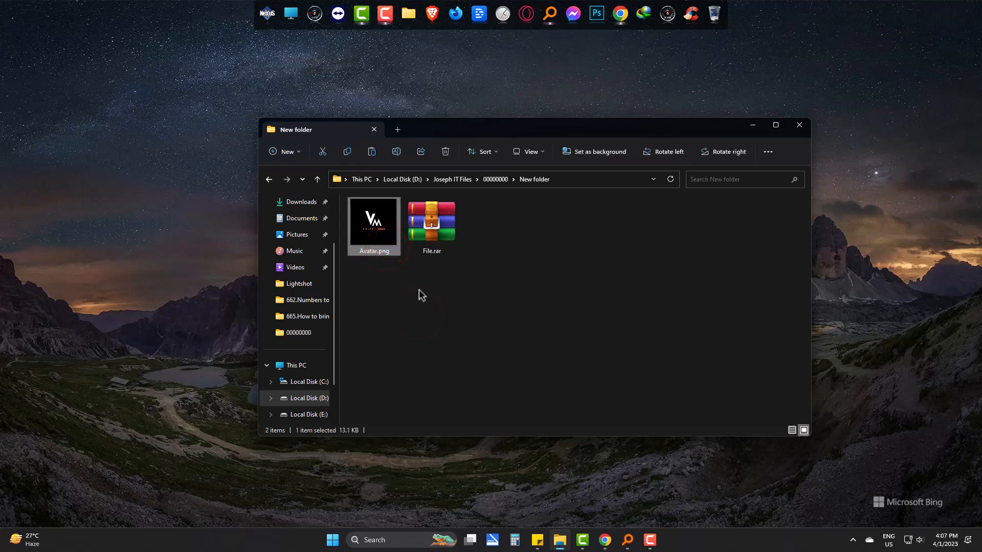
{"action": "left_click", "coordinate": [373, 238]}
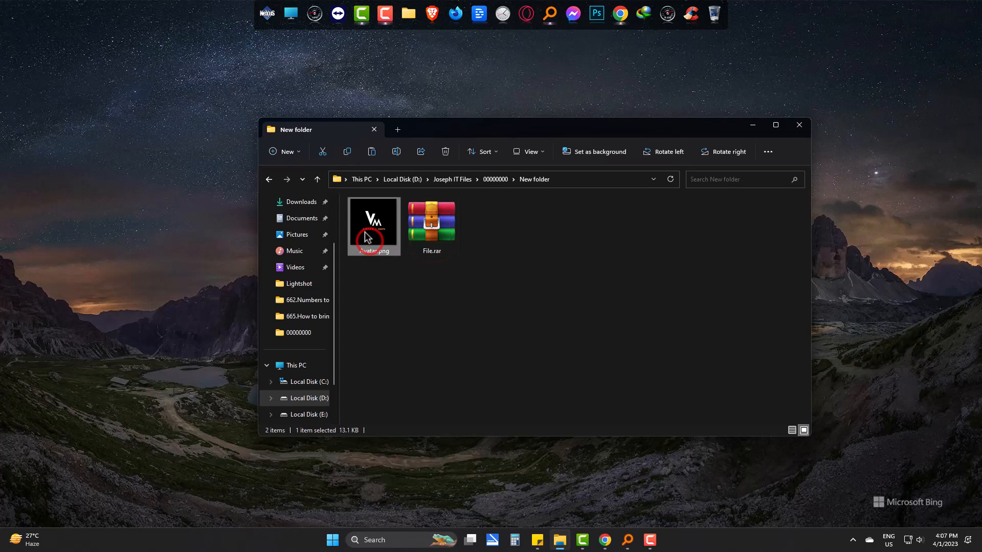
{"action": "double_click", "coordinate": [372, 225]}
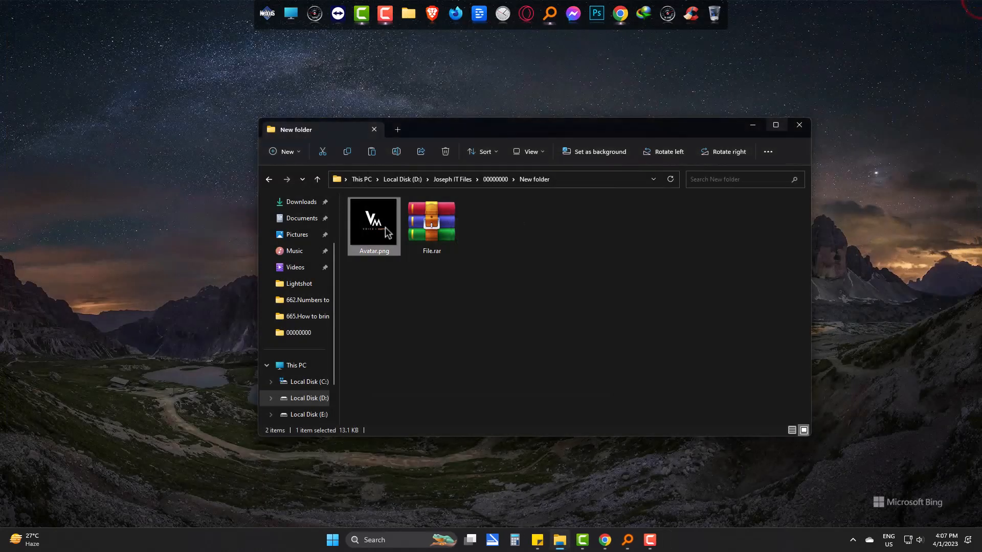
{"action": "right_click", "coordinate": [373, 222]}
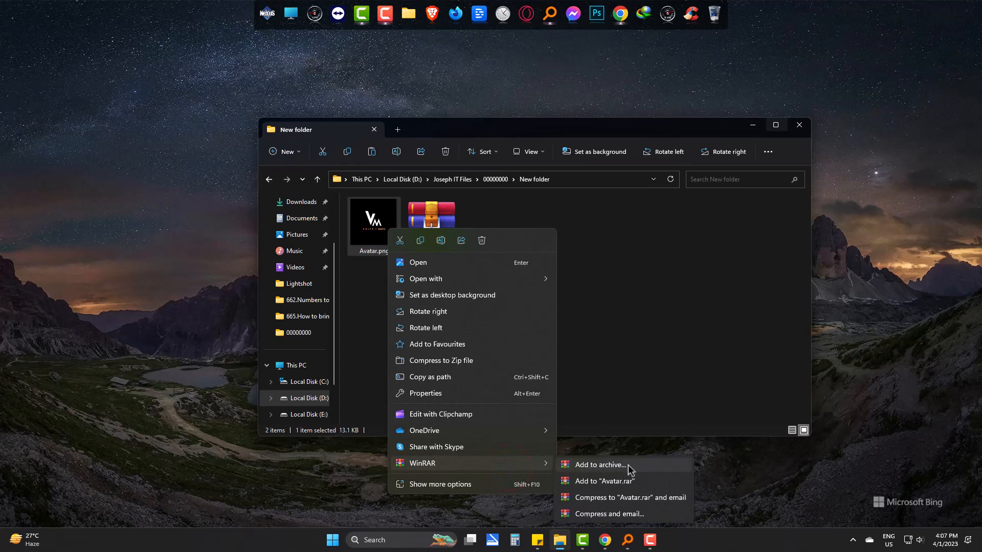
{"action": "left_click", "coordinate": [600, 464]}
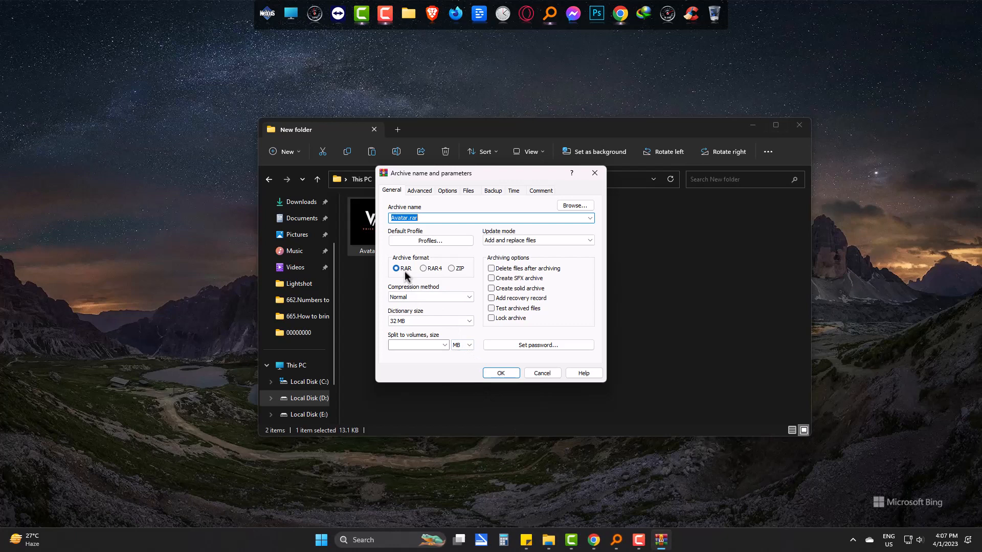
{"action": "left_click", "coordinate": [451, 268]}
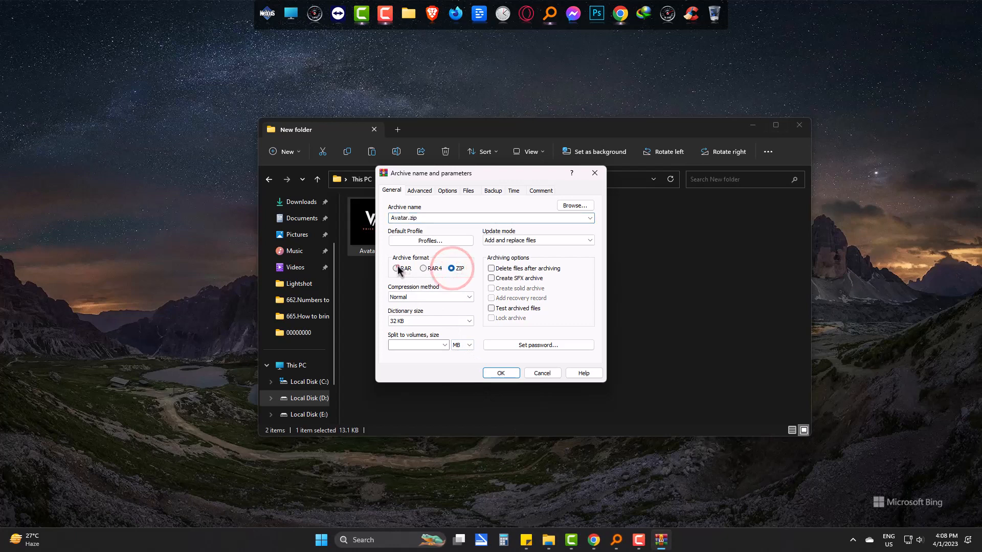
{"action": "left_click", "coordinate": [396, 268]}
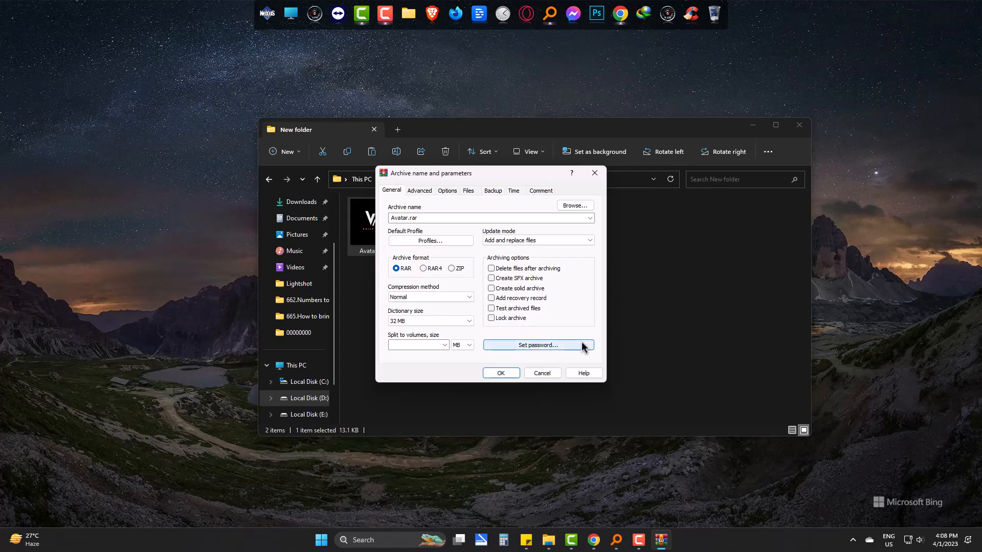
{"action": "left_click", "coordinate": [535, 345]}
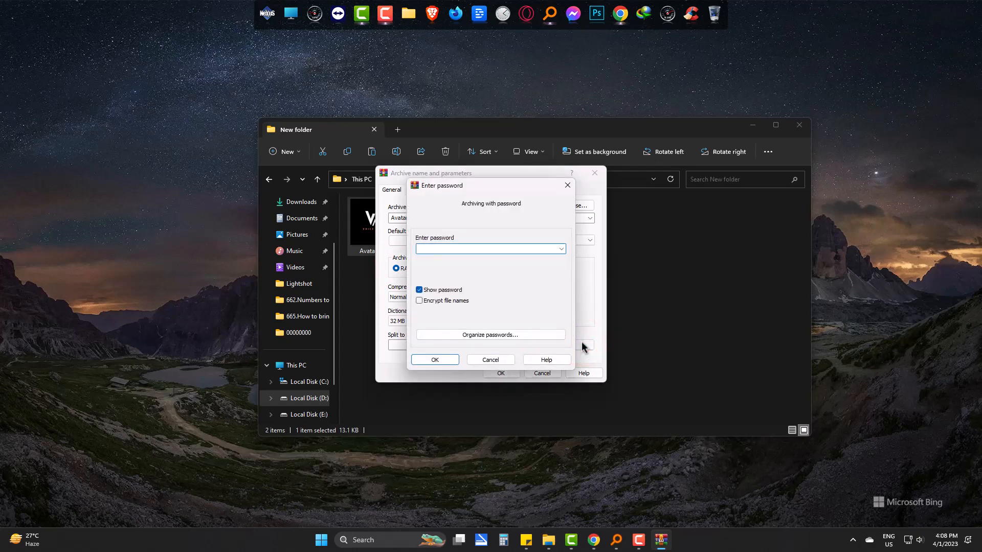
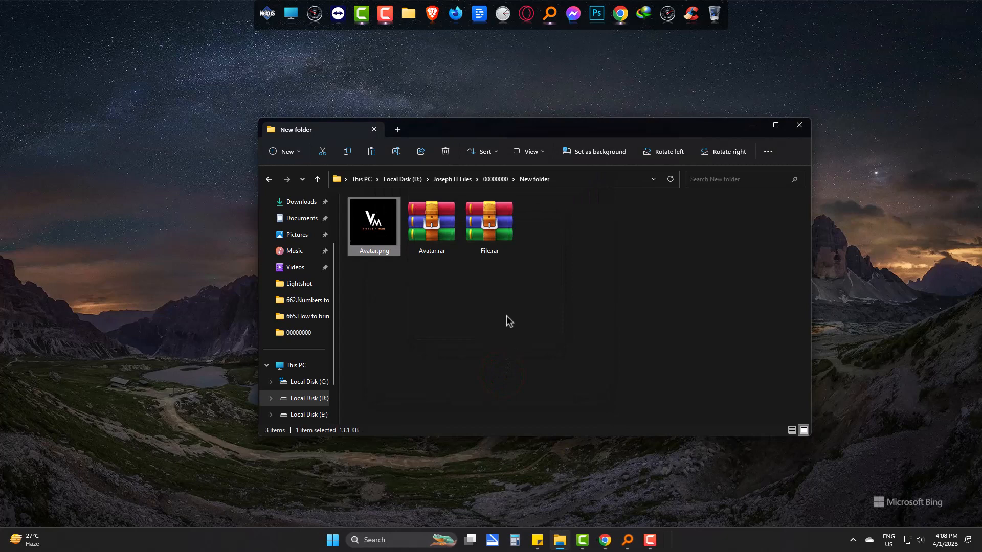
{"action": "left_click", "coordinate": [430, 222]}
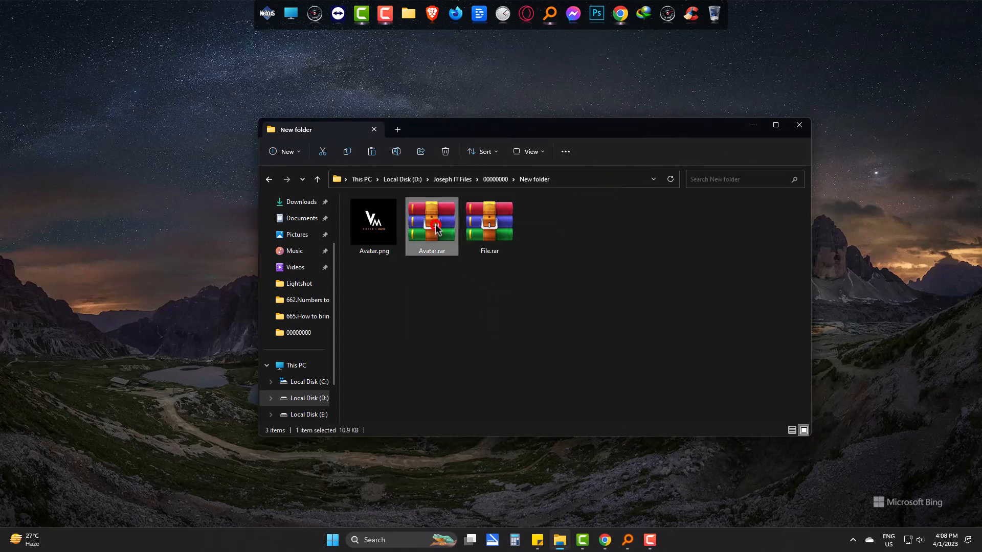
{"action": "double_click", "coordinate": [430, 222]}
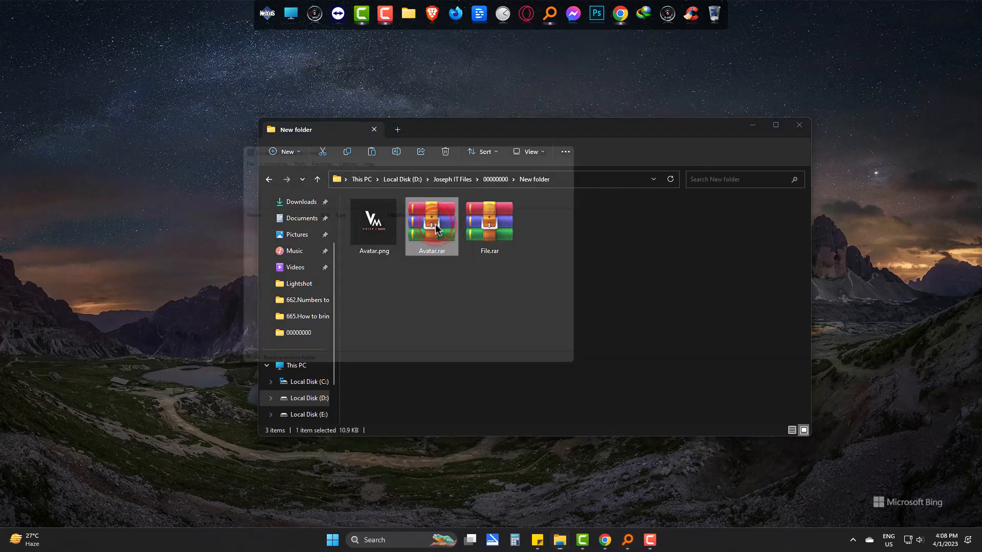
{"action": "double_click", "coordinate": [431, 222]}
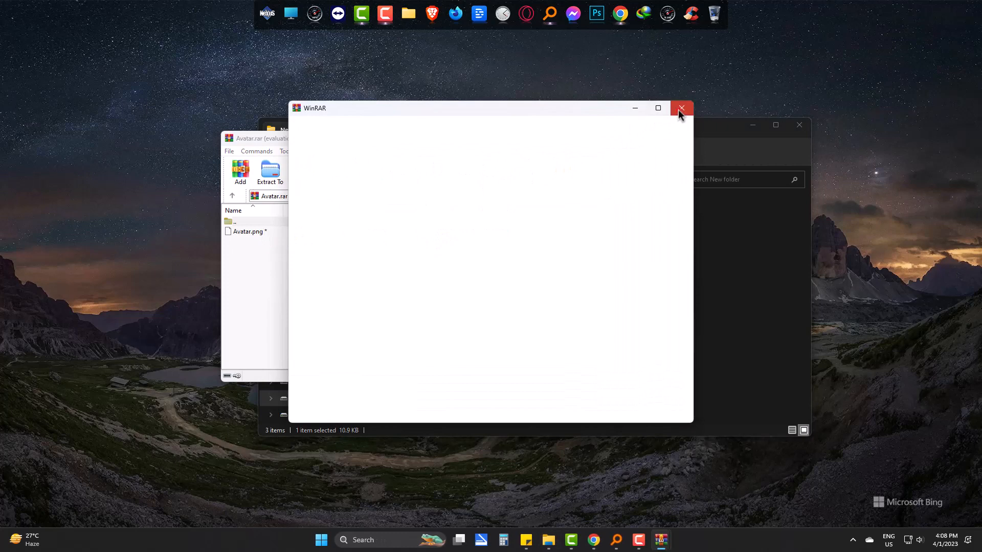
{"action": "double_click", "coordinate": [247, 232]}
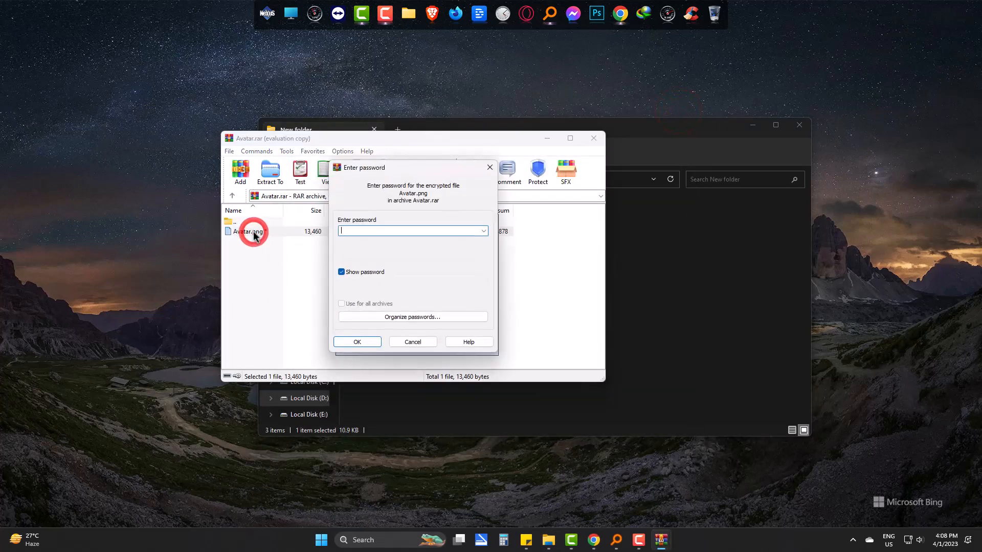
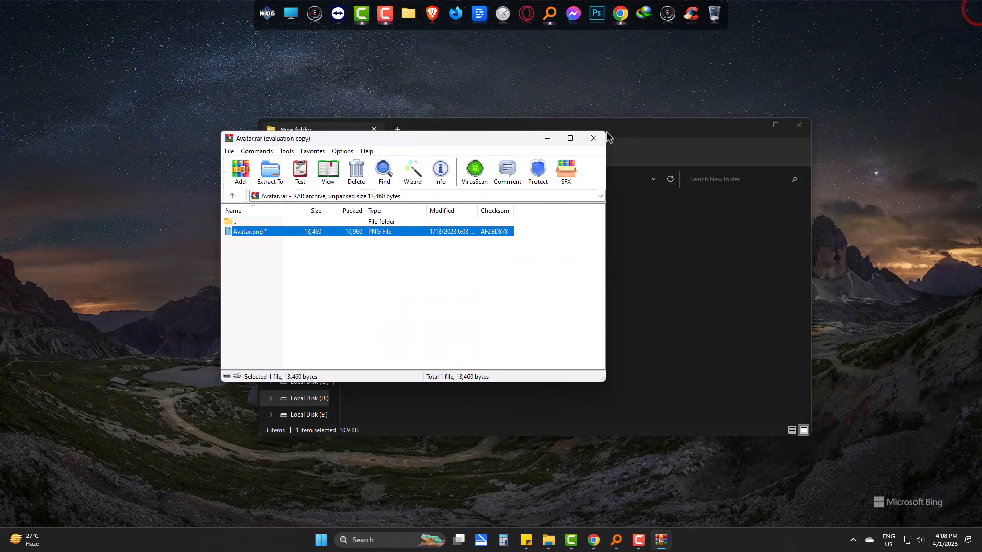
{"action": "left_click", "coordinate": [592, 138]}
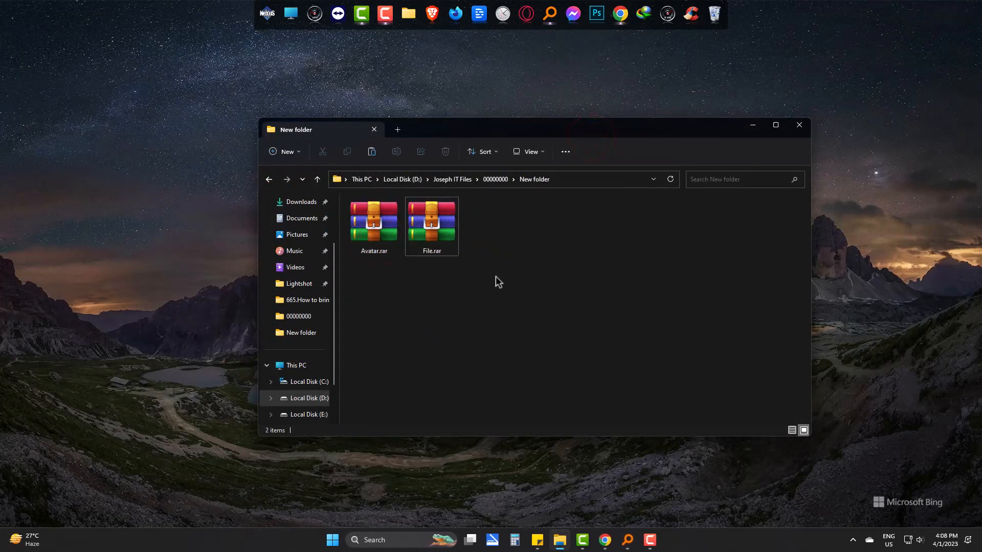
- Open File.rar in WinRAR and bring up Tools > Convert archives for it
{"action": "left_click", "coordinate": [432, 222]}
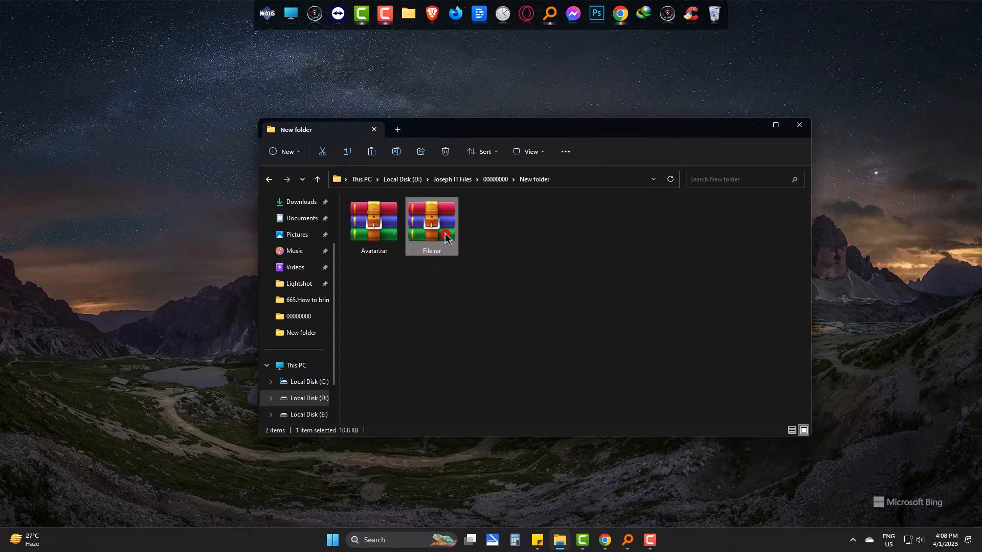
{"action": "double_click", "coordinate": [431, 219]}
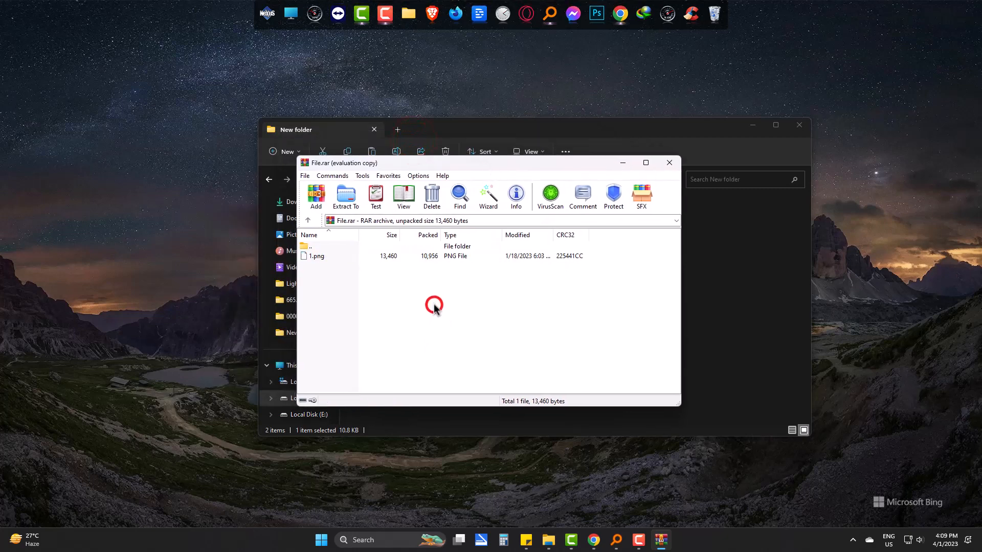
{"action": "left_click", "coordinate": [362, 176]}
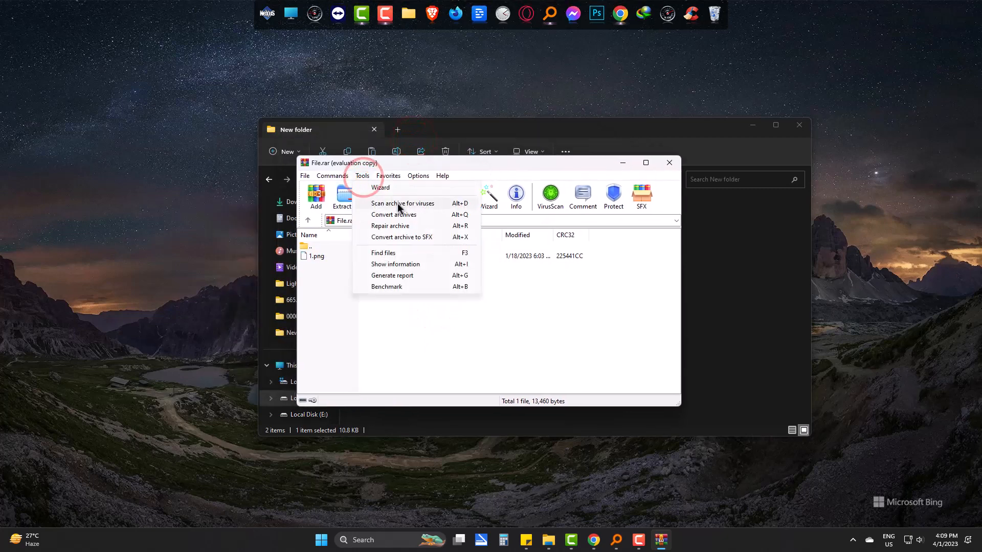
{"action": "left_click", "coordinate": [393, 213]}
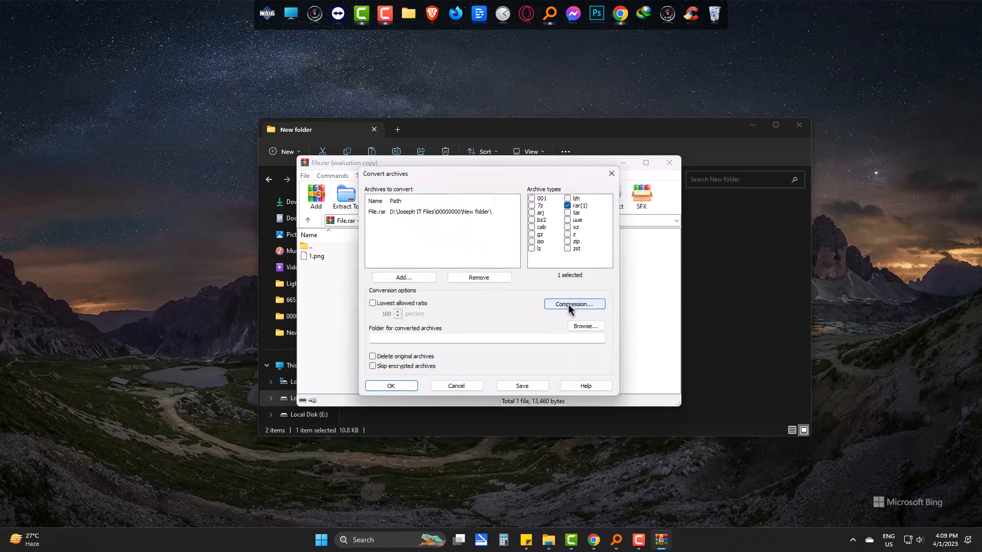
{"action": "left_click", "coordinate": [572, 305]}
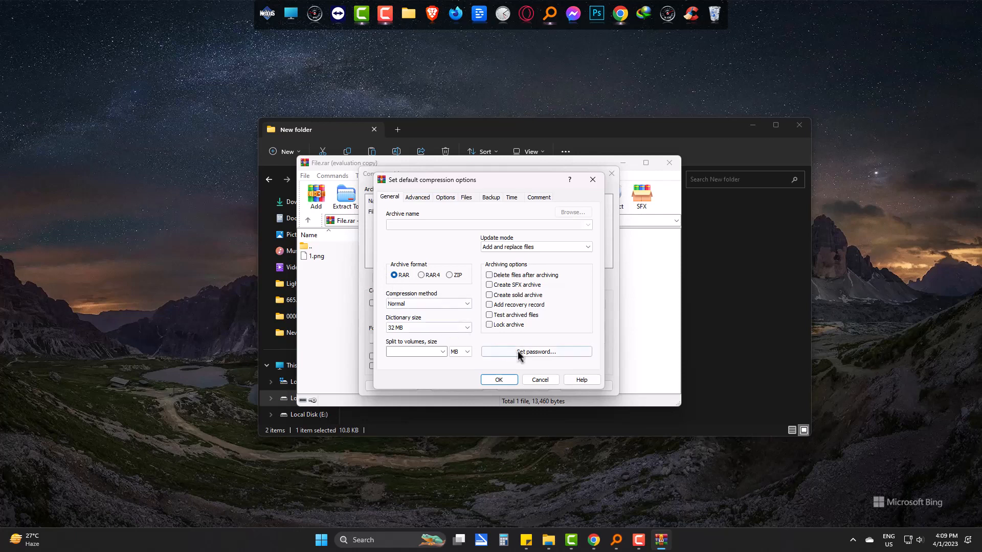
{"action": "left_click", "coordinate": [536, 351]}
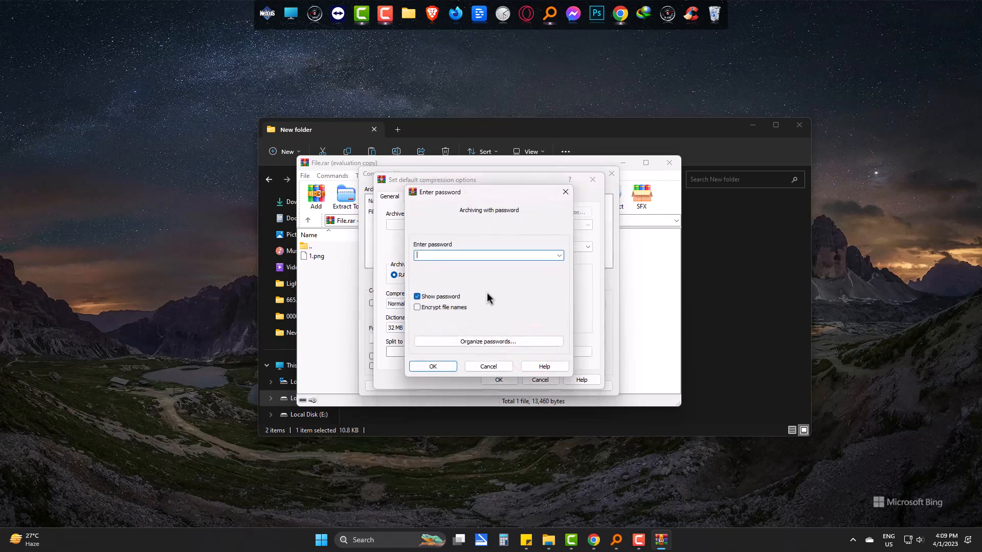
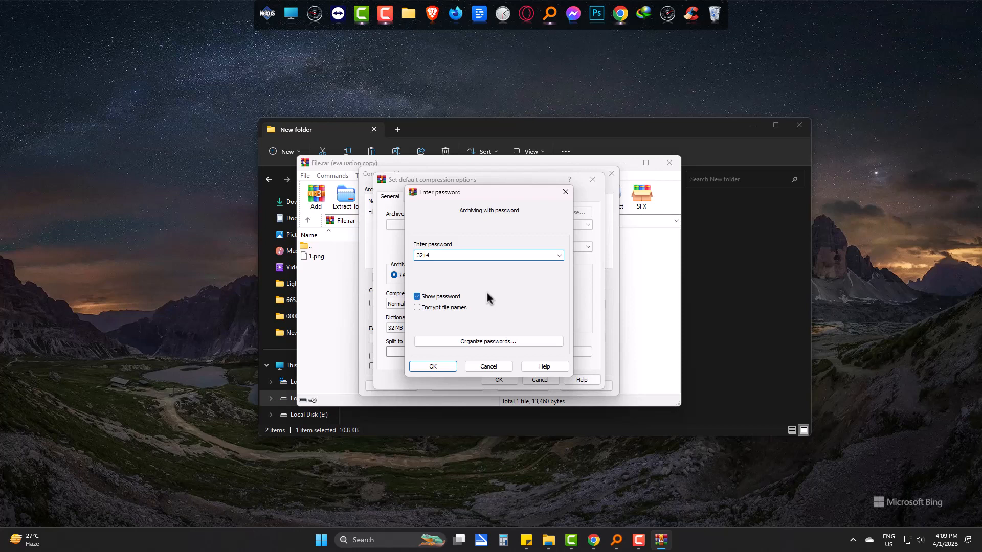
{"action": "left_click", "coordinate": [432, 366]}
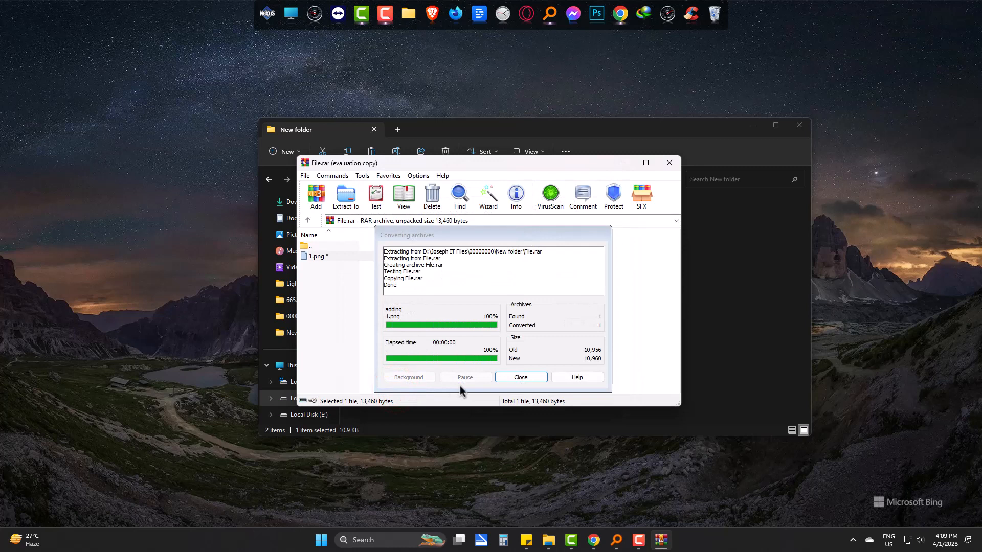
{"action": "left_click", "coordinate": [519, 378]}
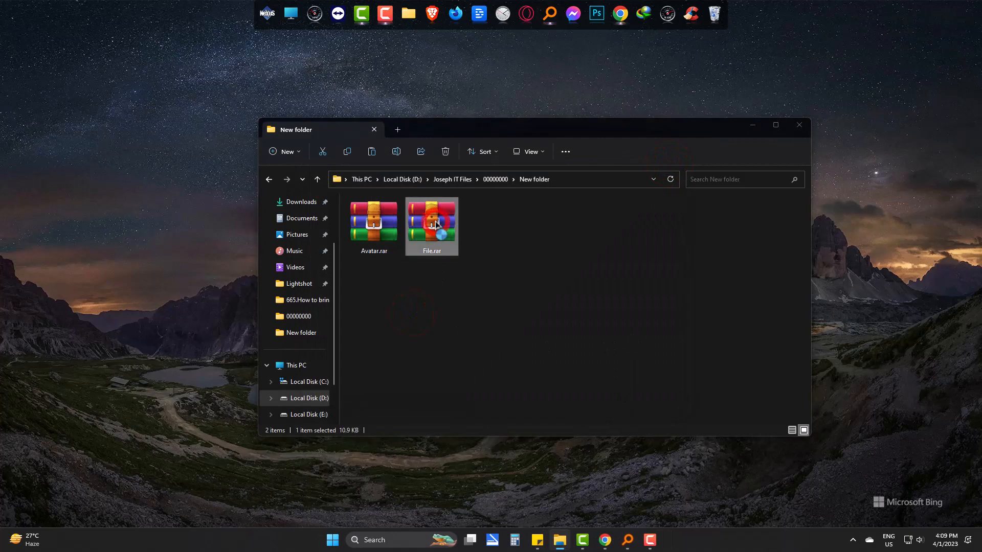
{"action": "double_click", "coordinate": [431, 222]}
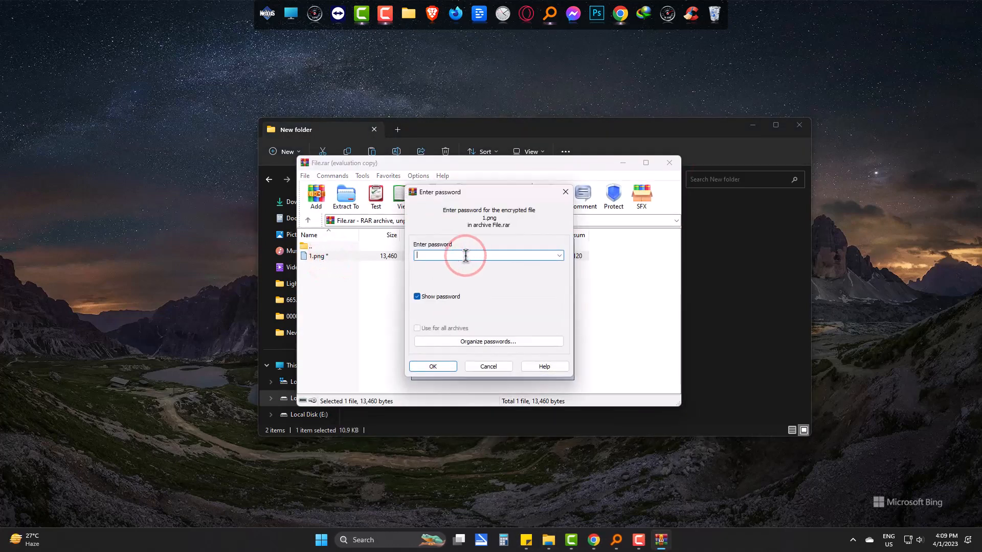
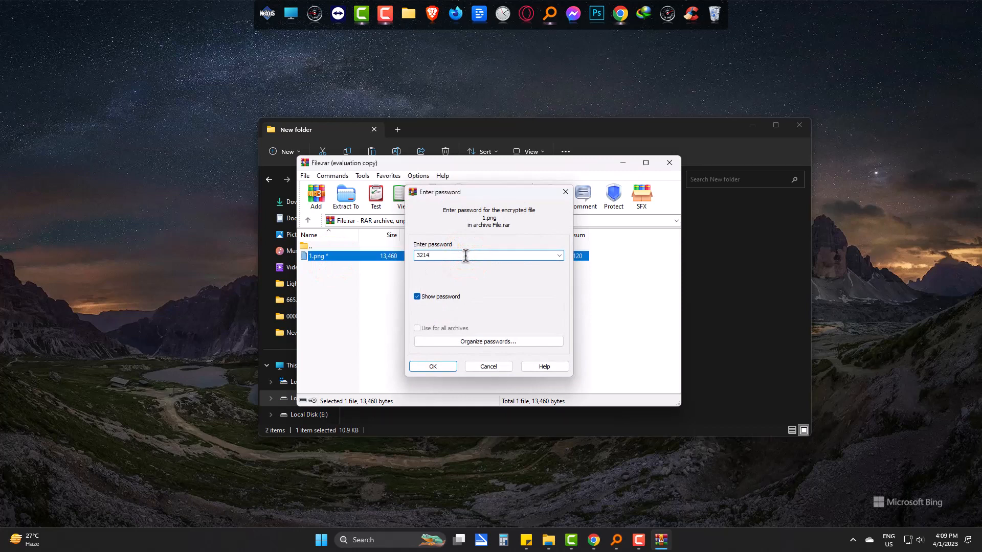
{"action": "left_click", "coordinate": [432, 366]}
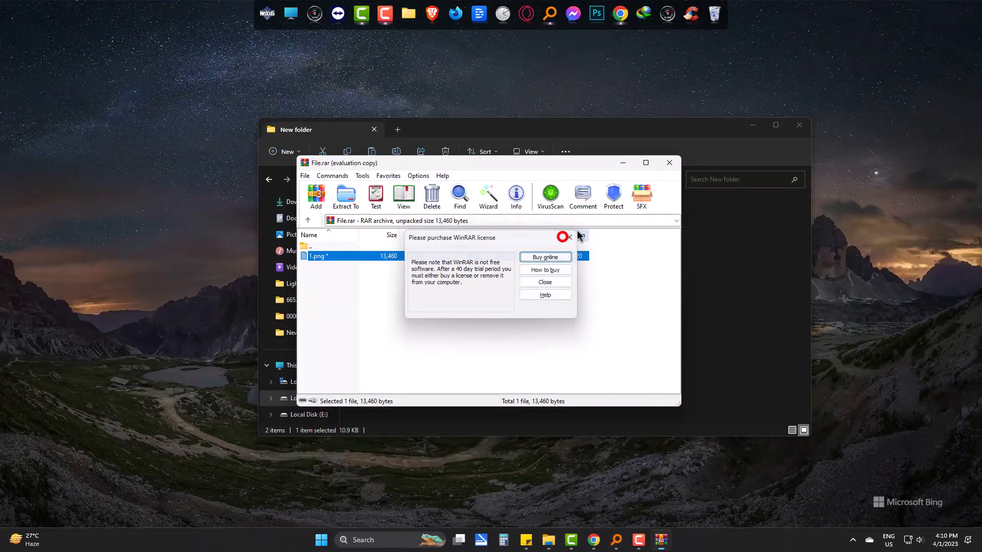
{"action": "left_click", "coordinate": [668, 163]}
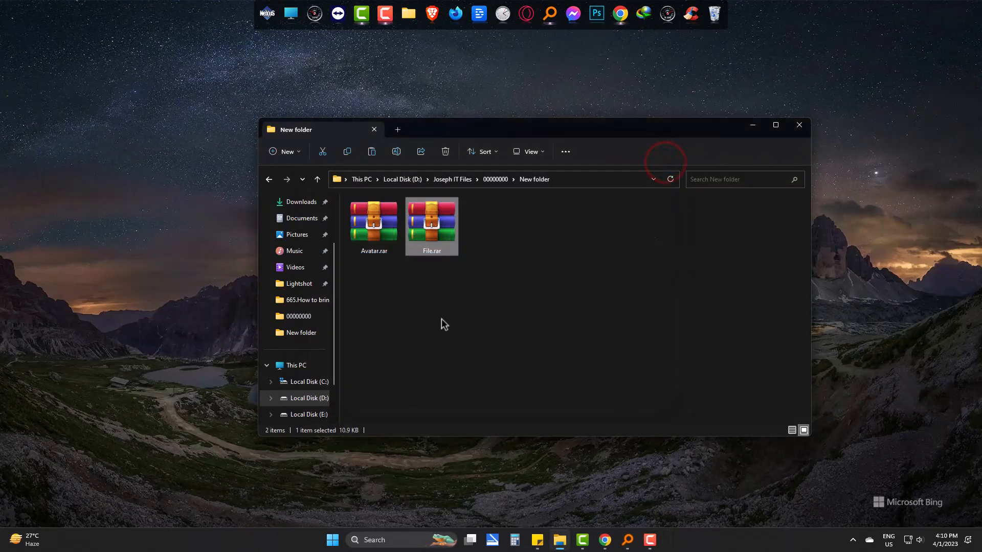